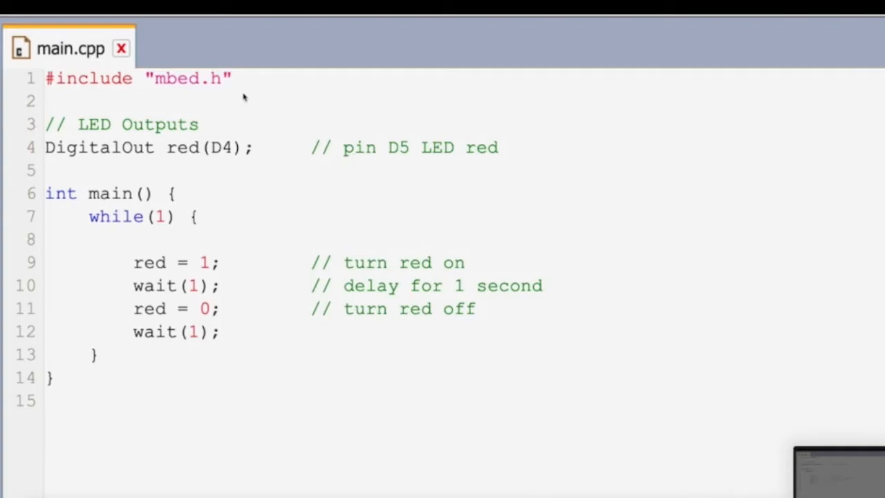
{"action": "mouse_move", "coordinate": [234, 87]}
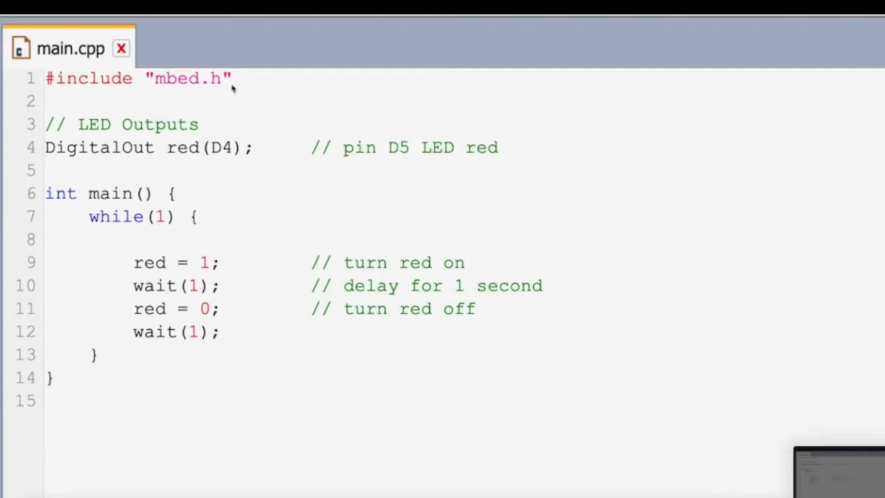
{"action": "mouse_move", "coordinate": [258, 133]}
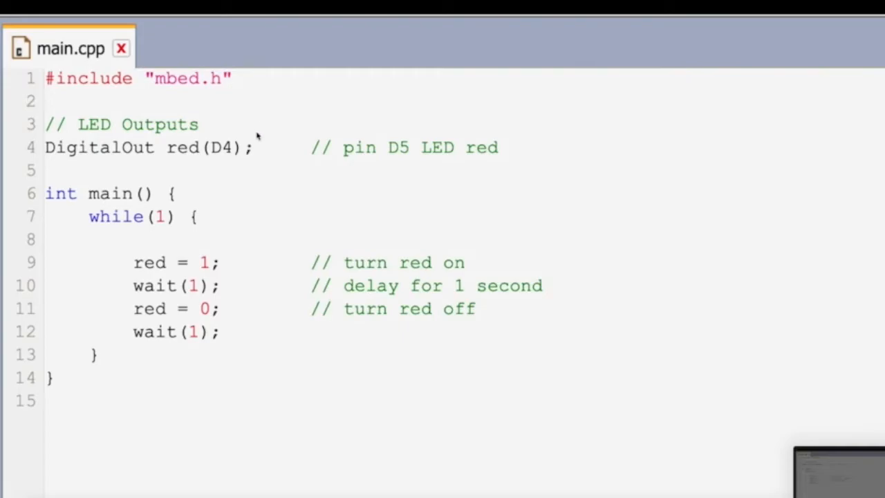
{"action": "mouse_move", "coordinate": [258, 166]}
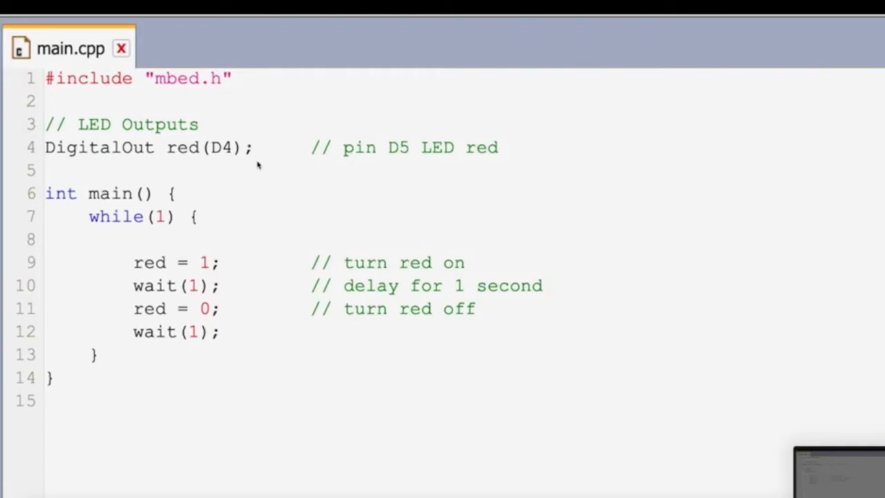
{"action": "mouse_move", "coordinate": [171, 149]}
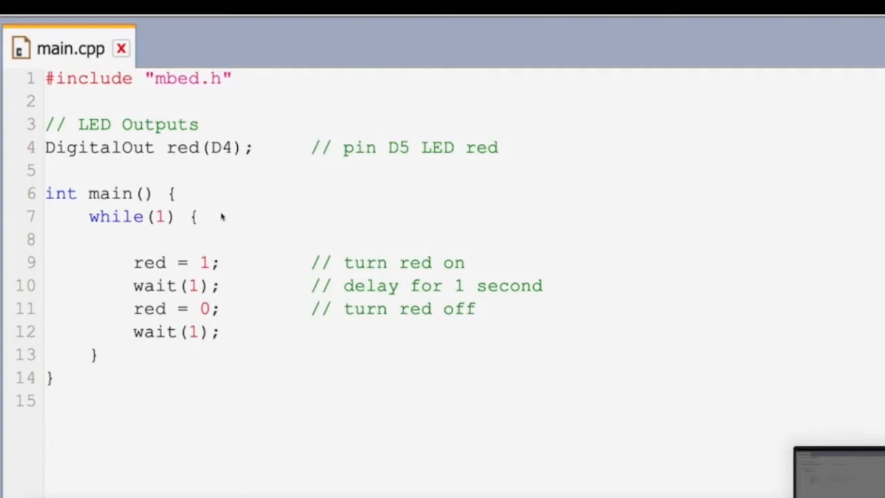
{"action": "mouse_move", "coordinate": [216, 199]}
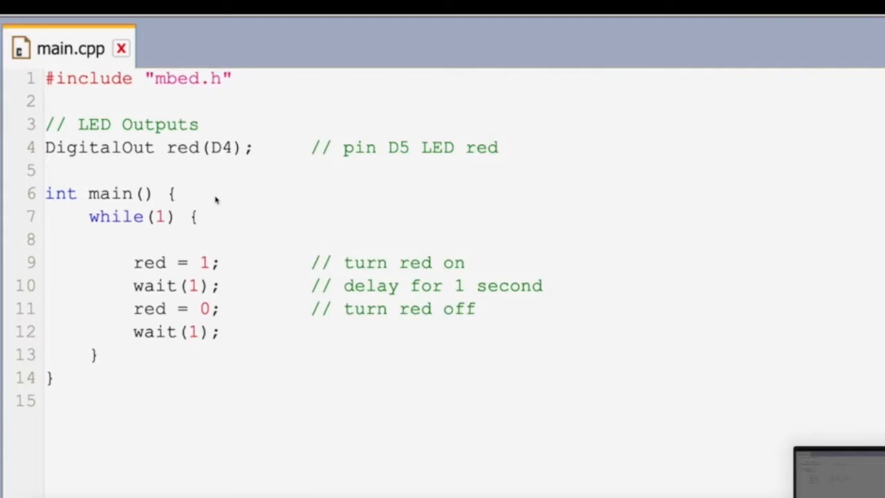
{"action": "mouse_move", "coordinate": [240, 265]}
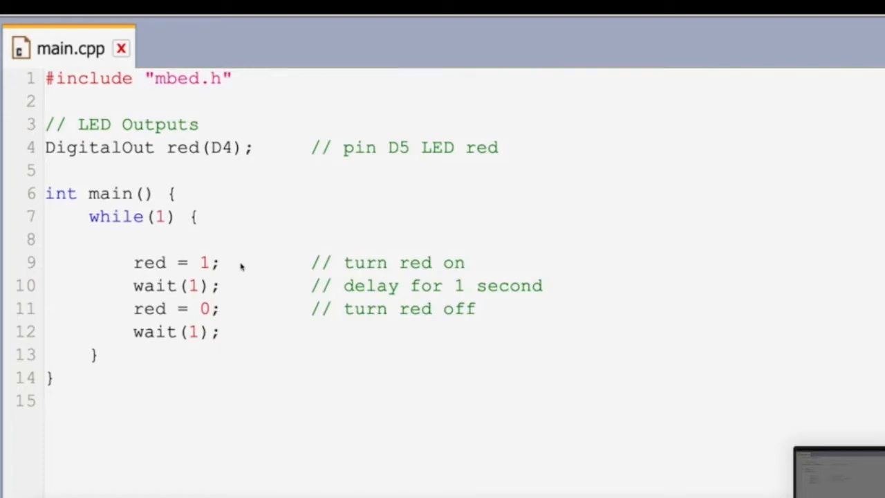
{"action": "mouse_move", "coordinate": [235, 309]}
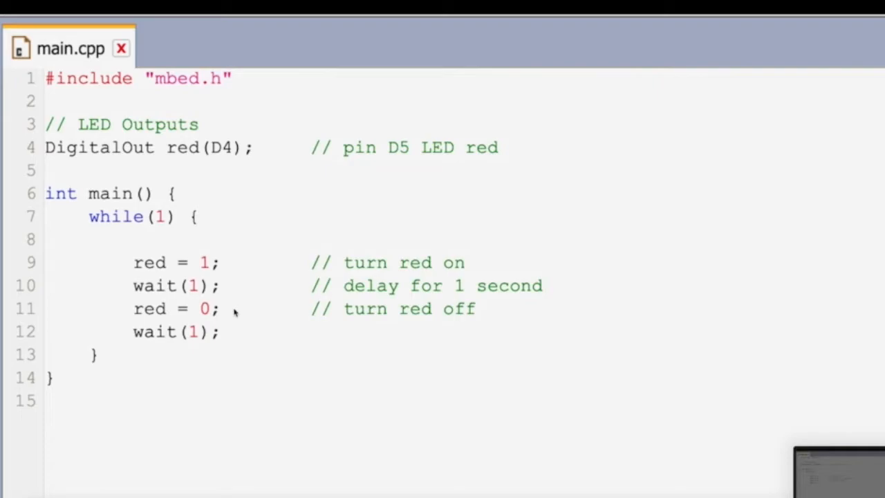
{"action": "mouse_move", "coordinate": [237, 286]}
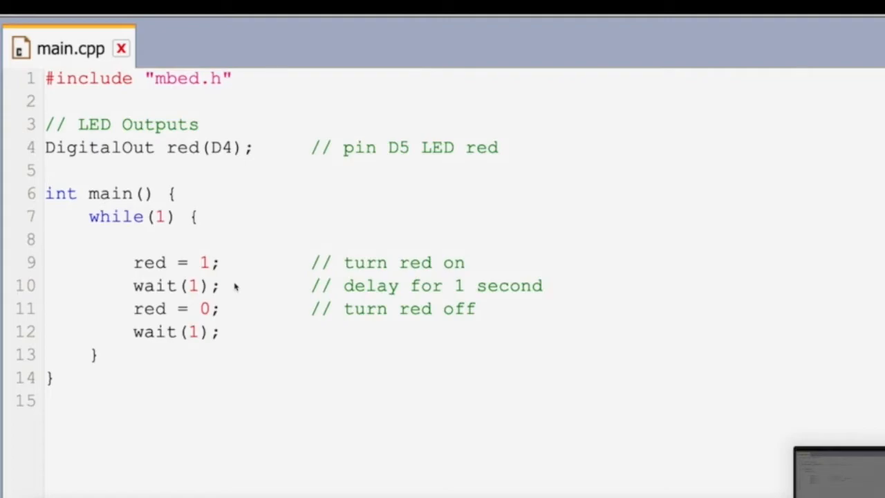
{"action": "mouse_move", "coordinate": [248, 293]}
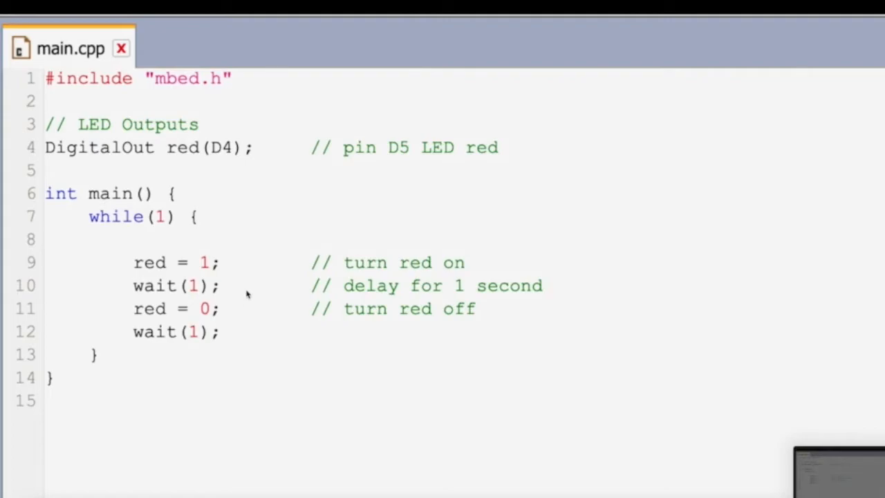
{"action": "mouse_move", "coordinate": [233, 287]}
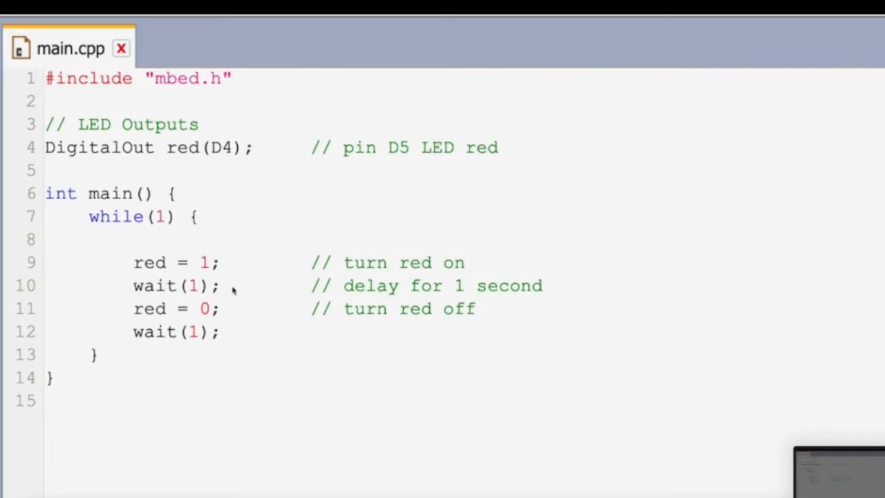
{"action": "mouse_move", "coordinate": [234, 331]}
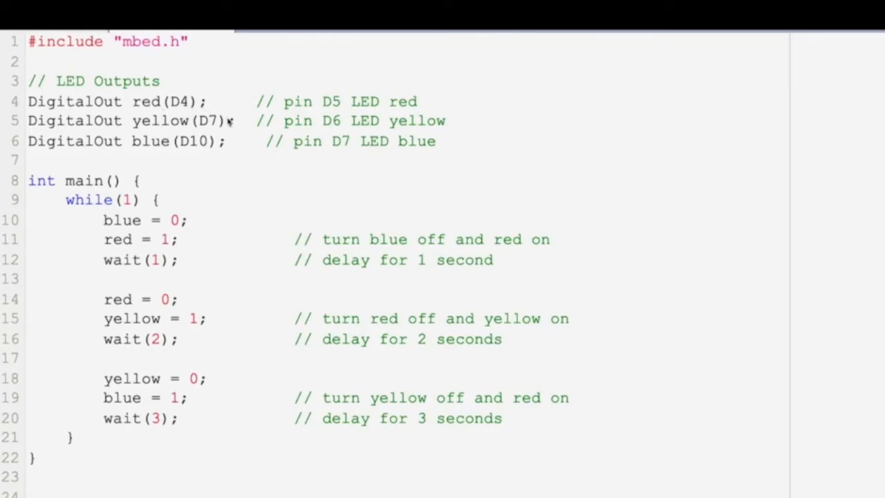
{"action": "mouse_move", "coordinate": [235, 141]}
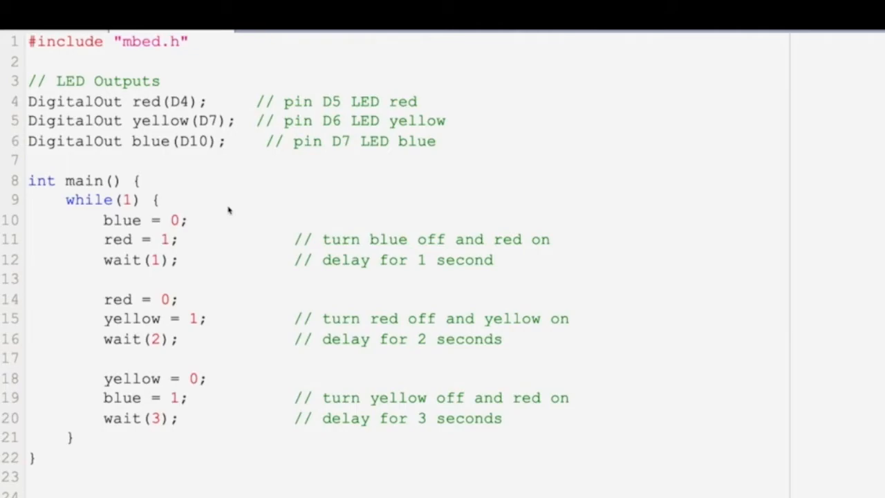
{"action": "mouse_move", "coordinate": [225, 181]}
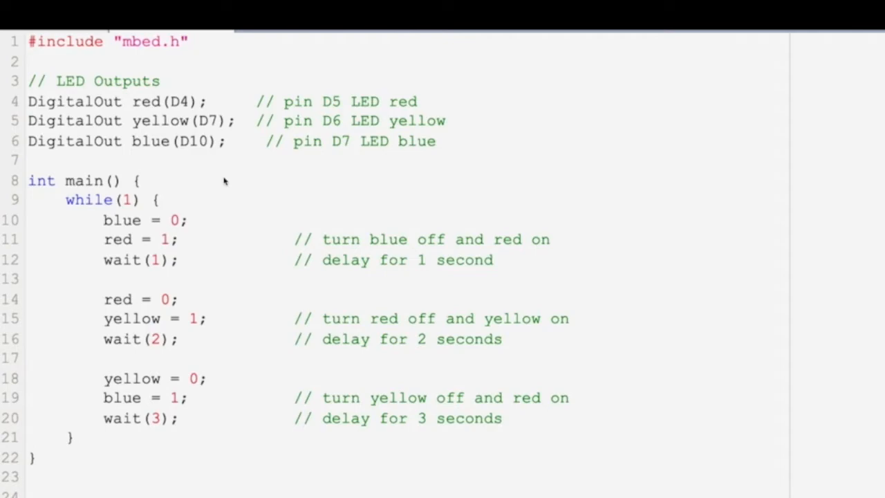
{"action": "mouse_move", "coordinate": [217, 229]}
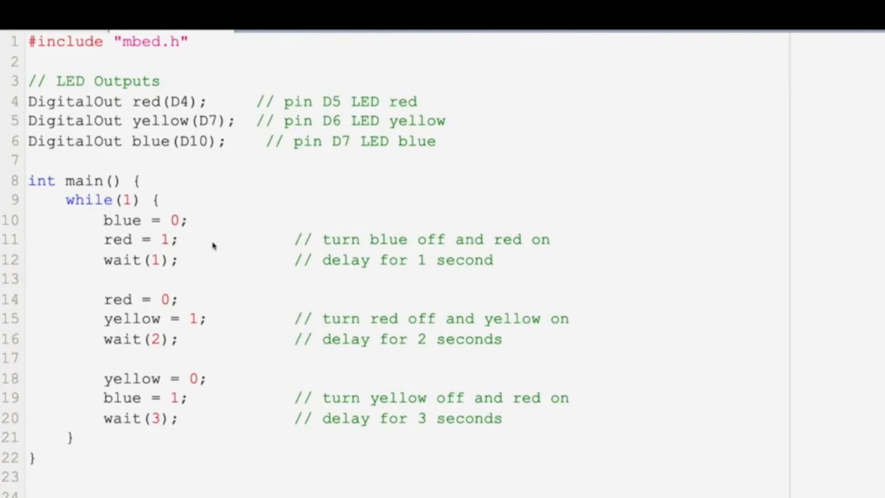
{"action": "mouse_move", "coordinate": [217, 269]}
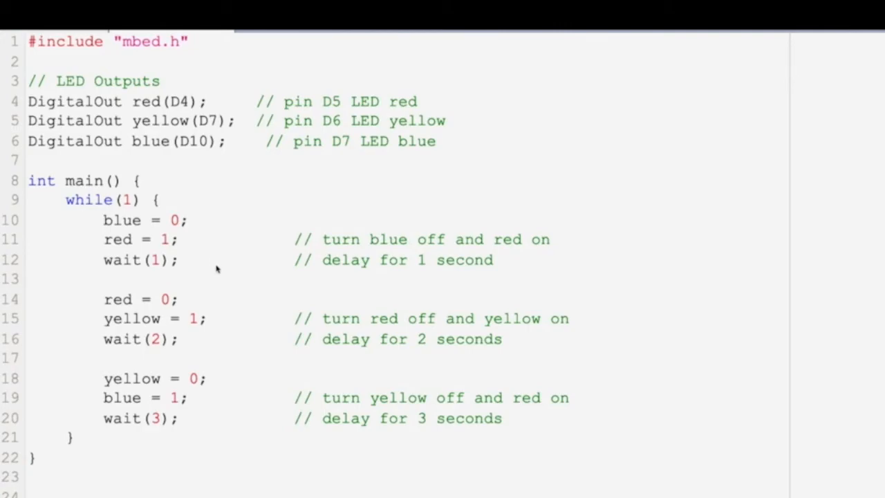
{"action": "mouse_move", "coordinate": [231, 303]}
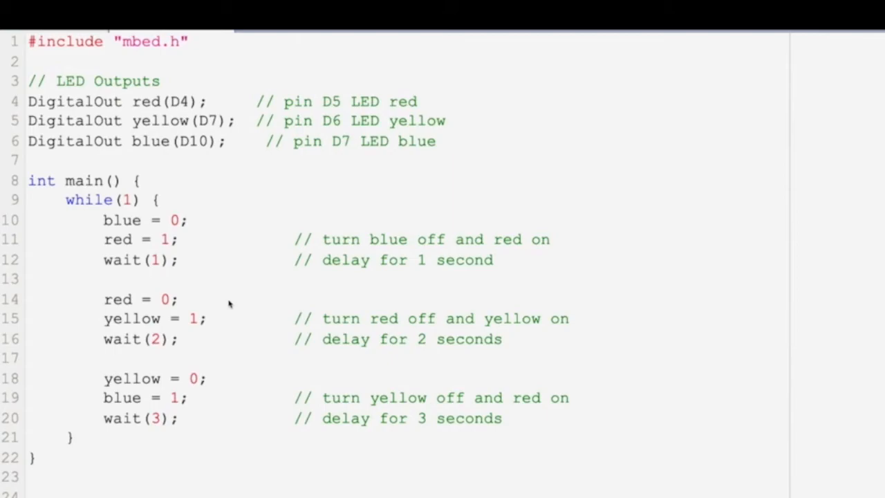
{"action": "mouse_move", "coordinate": [213, 345]}
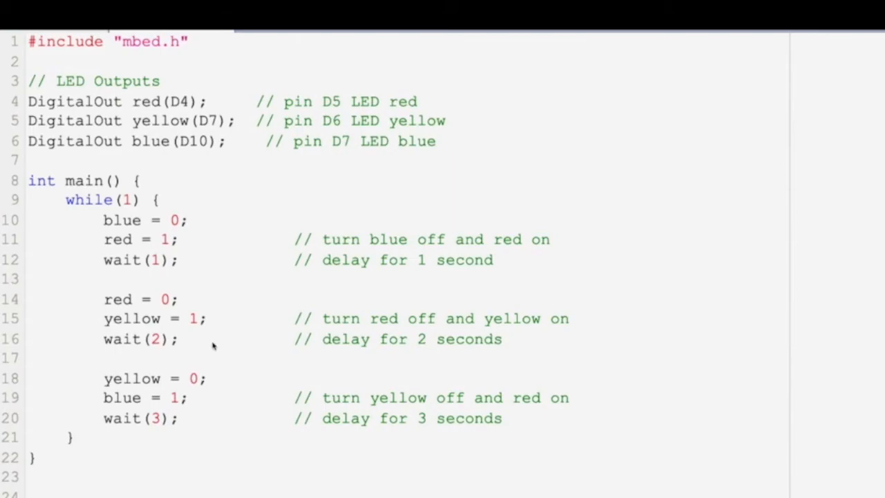
{"action": "mouse_move", "coordinate": [233, 381]}
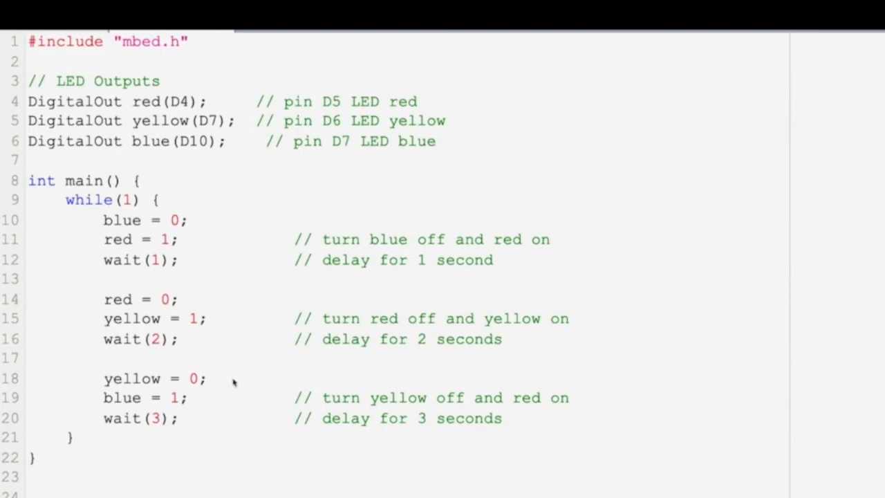
{"action": "mouse_move", "coordinate": [233, 399]}
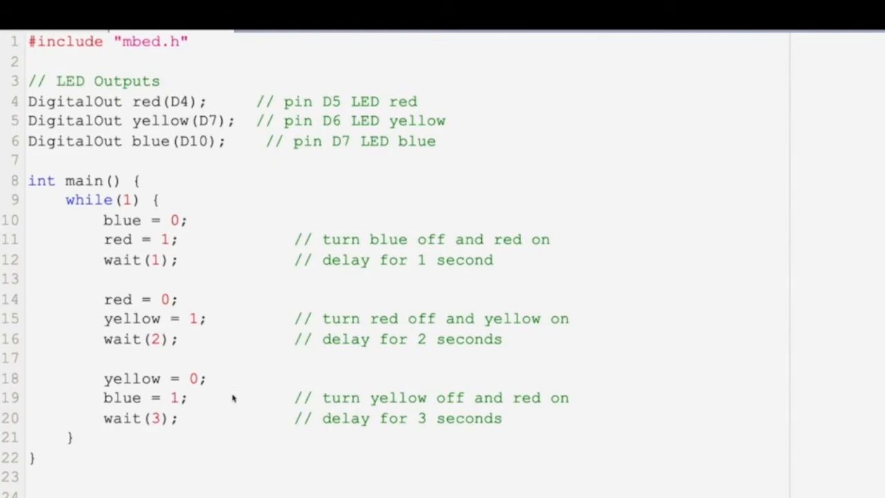
{"action": "mouse_move", "coordinate": [229, 425]}
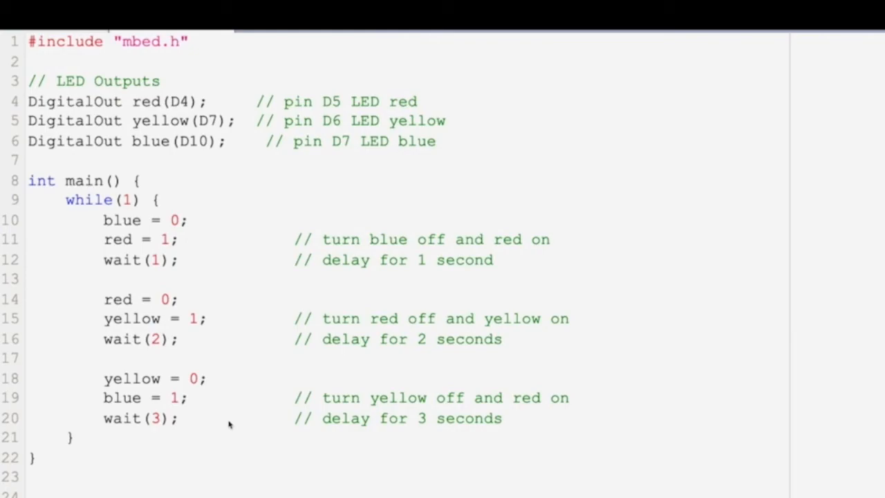
{"action": "mouse_move", "coordinate": [138, 426]}
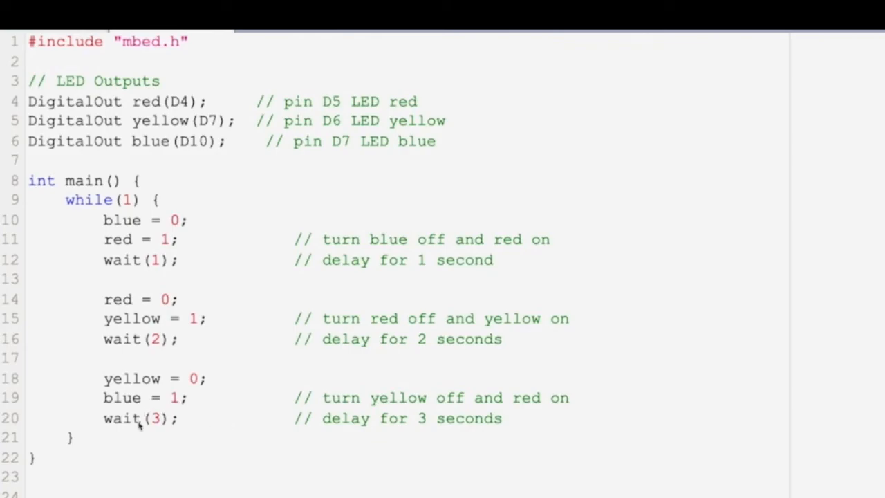